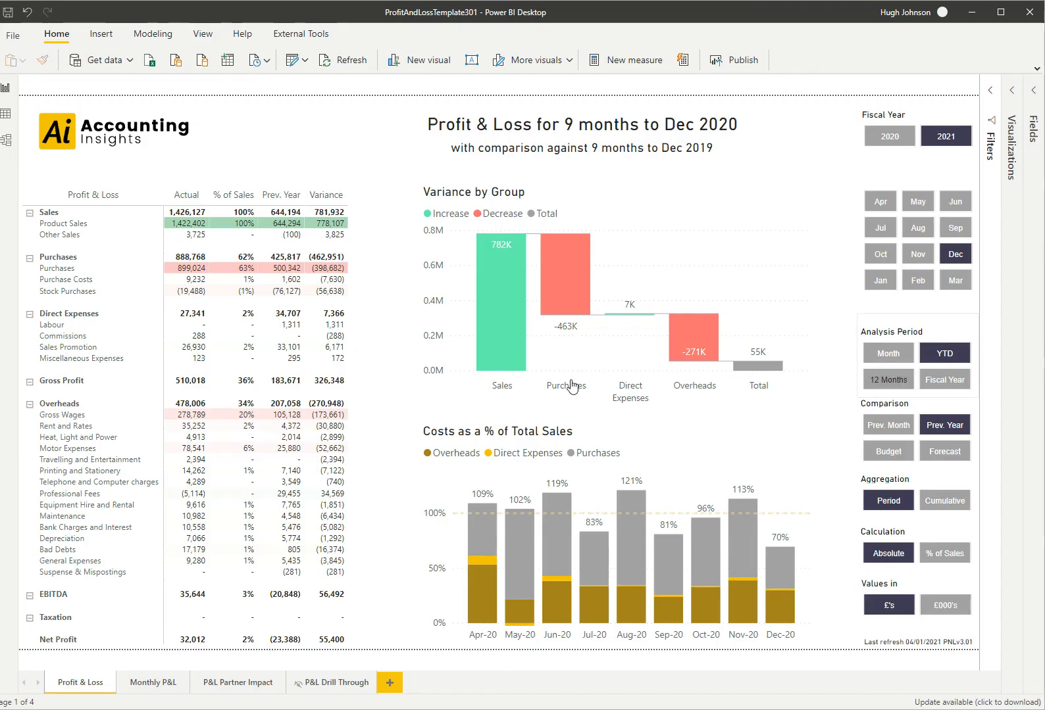
{"action": "mouse_move", "coordinate": [833, 180]}
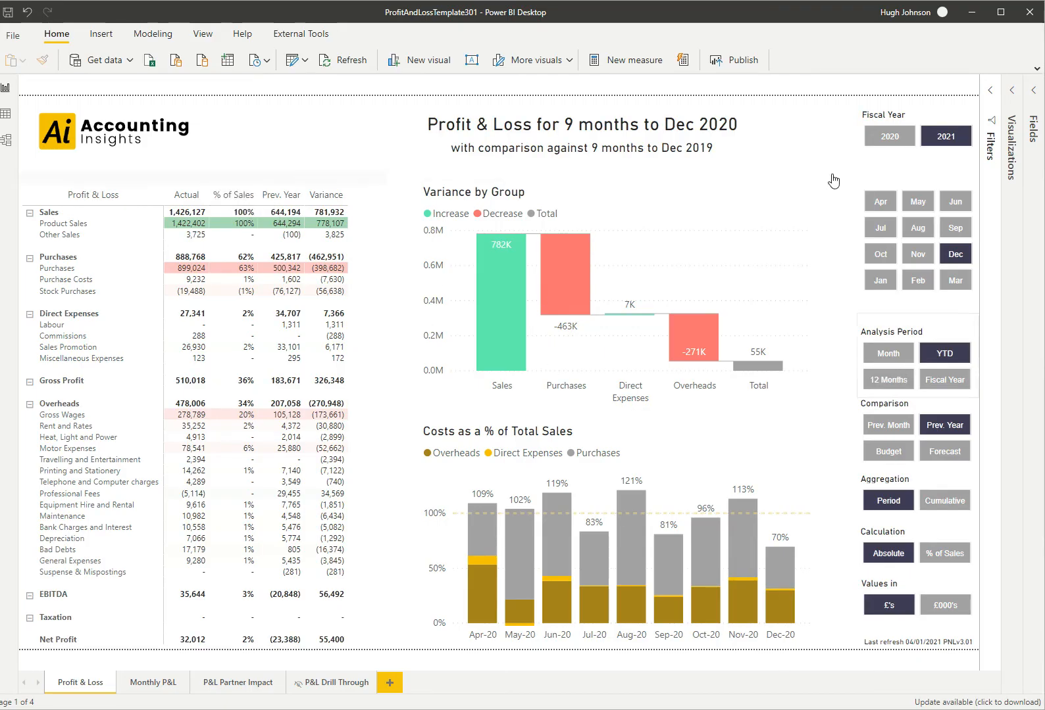
{"action": "mouse_move", "coordinate": [851, 573]}
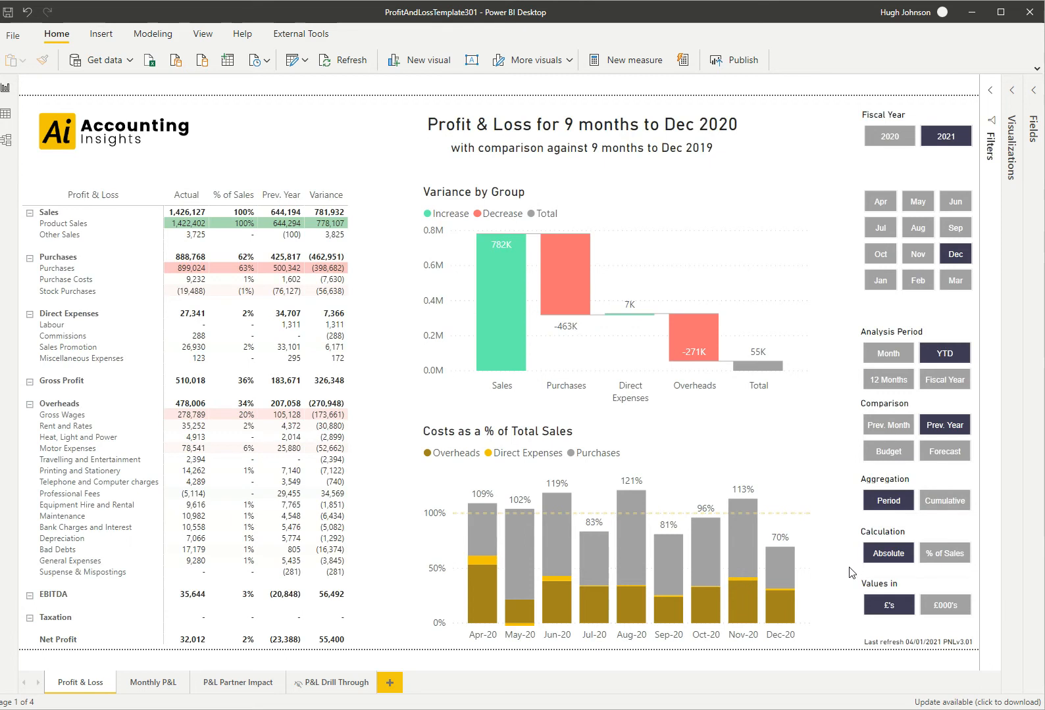
{"action": "mouse_move", "coordinate": [838, 166]}
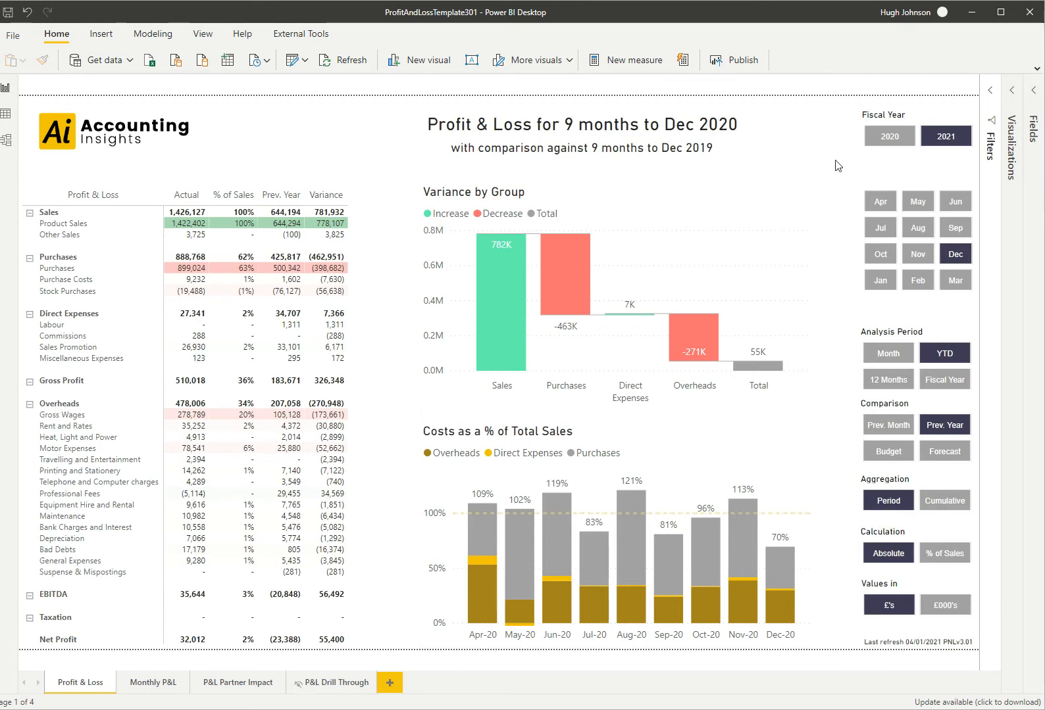
{"action": "mouse_move", "coordinate": [845, 315]}
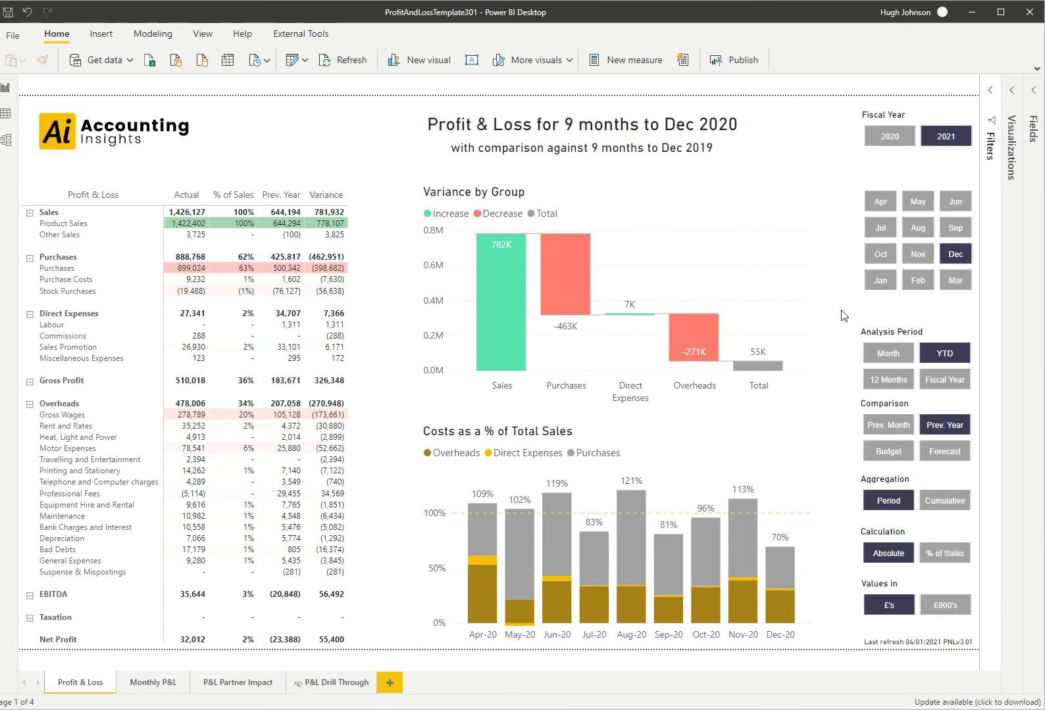
{"action": "mouse_move", "coordinate": [850, 359]}
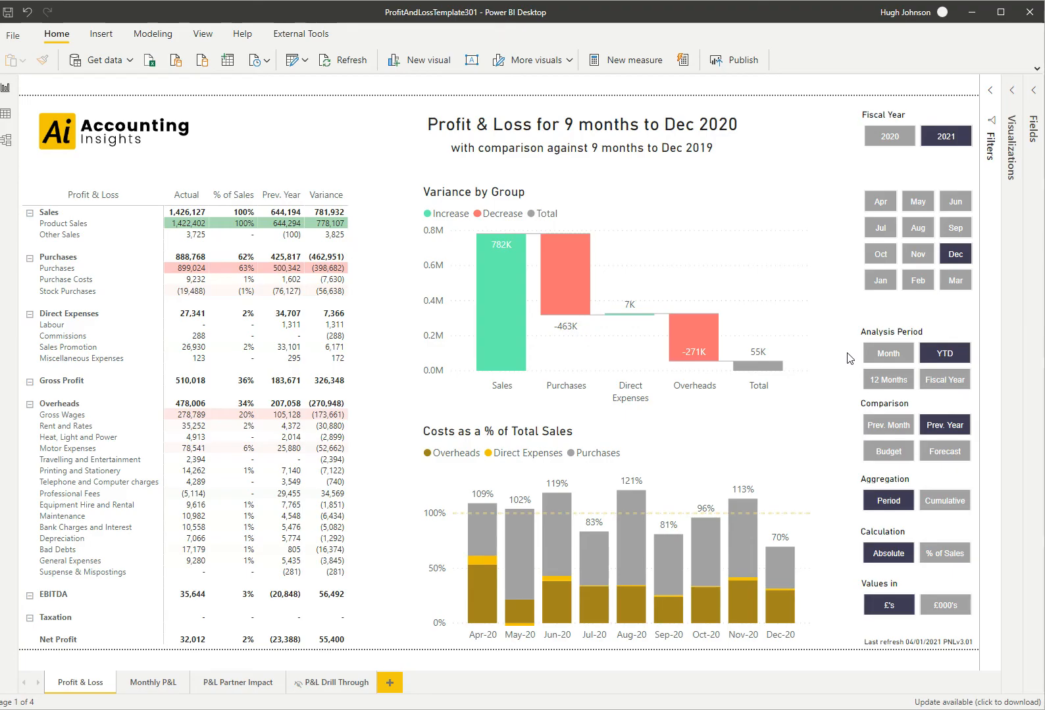
{"action": "mouse_move", "coordinate": [944, 425]}
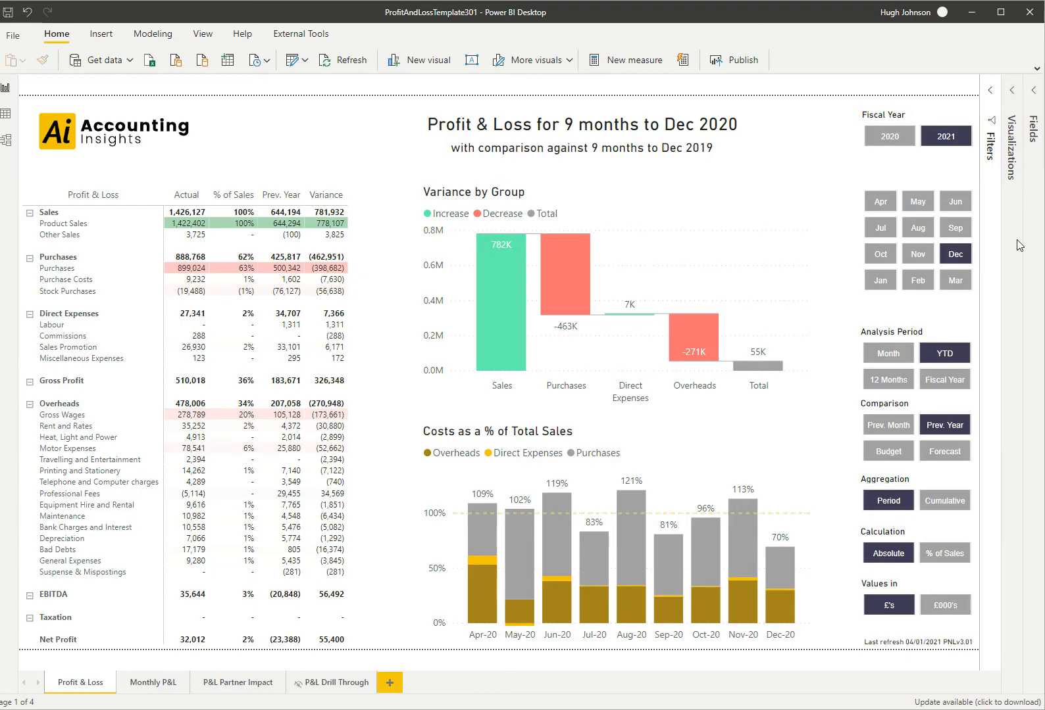
{"action": "mouse_move", "coordinate": [1012, 300]}
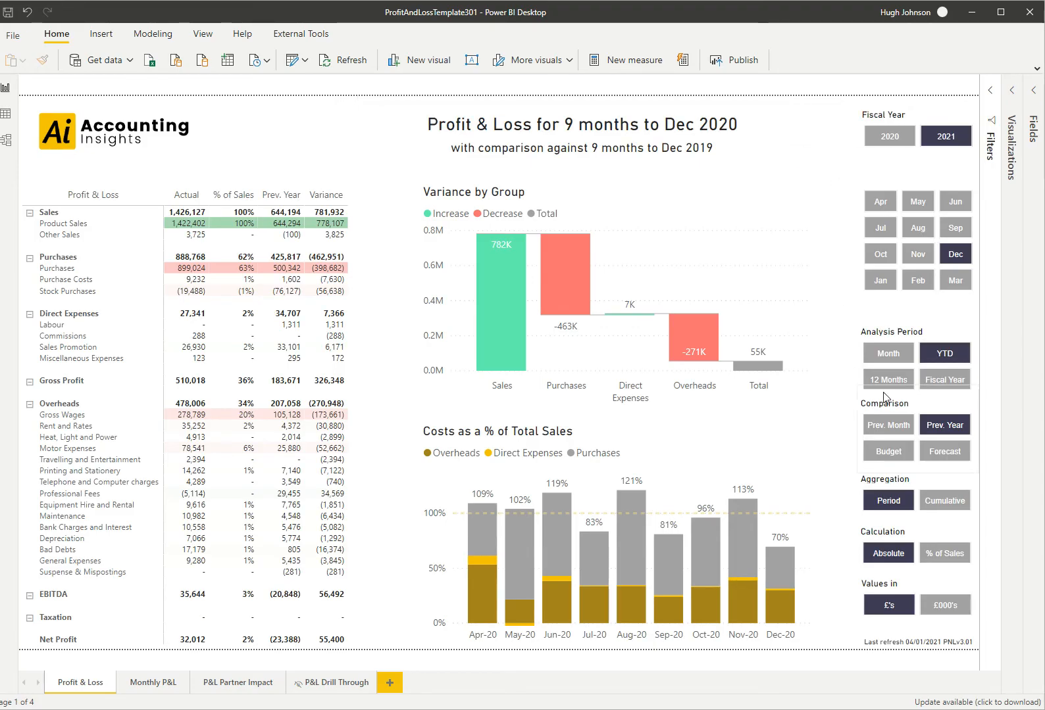
{"action": "mouse_move", "coordinate": [824, 236]}
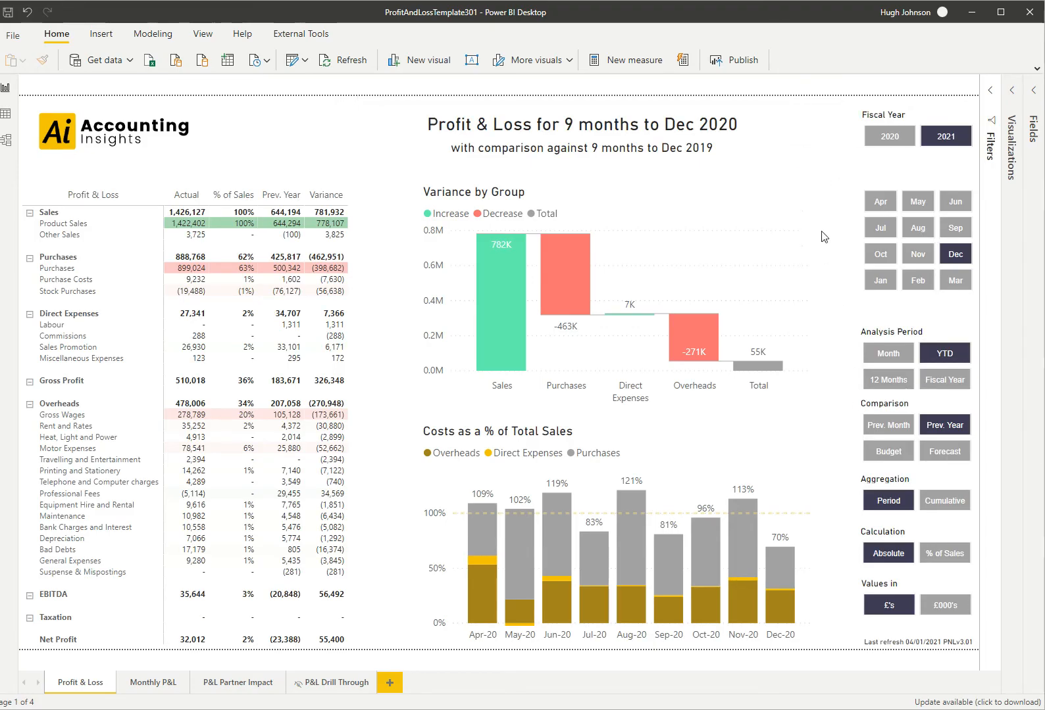
{"action": "mouse_move", "coordinate": [827, 155]}
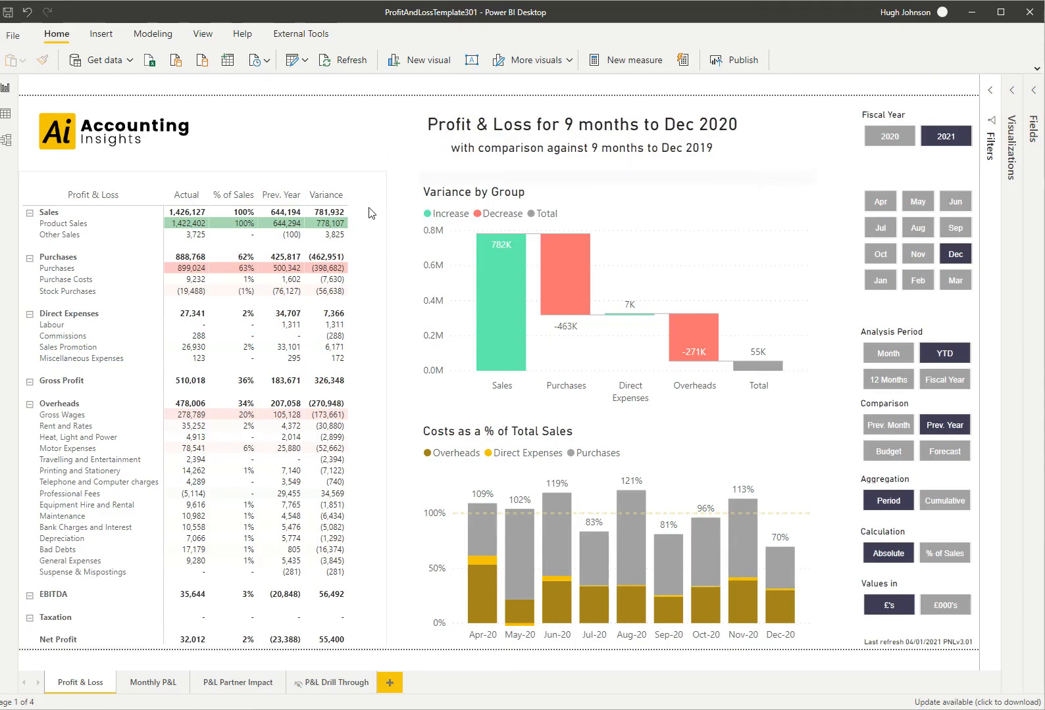
{"action": "mouse_move", "coordinate": [376, 357]}
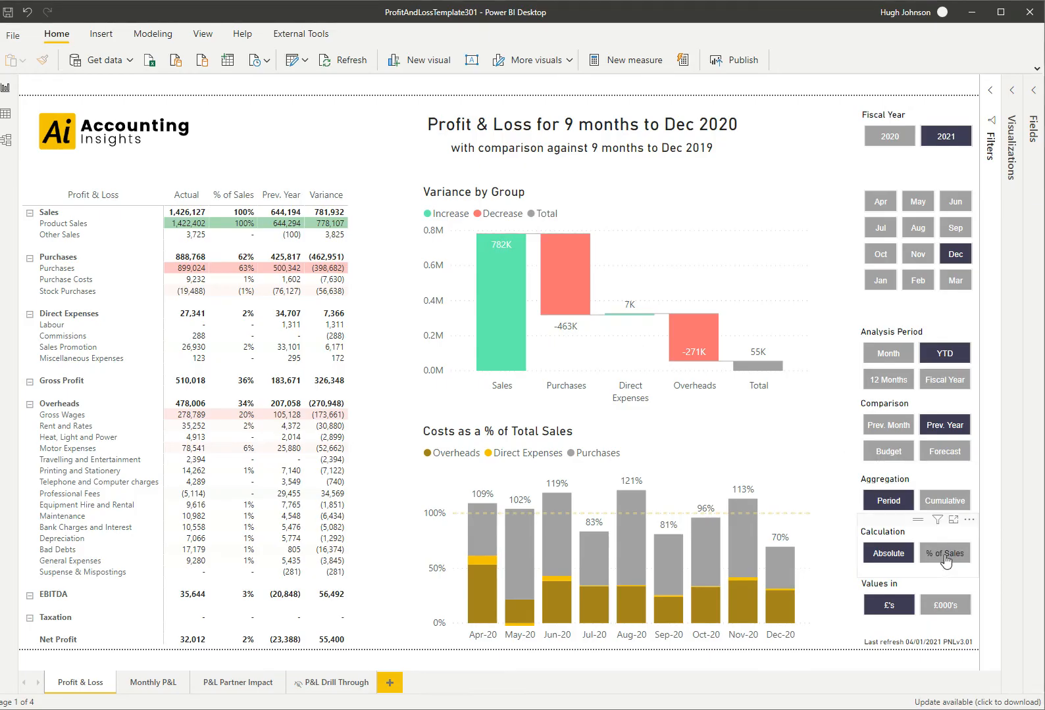
- Switch the Calculation slicer to '% of Sales' so the P&L matrix shows percentages
{"action": "left_click", "coordinate": [943, 552]}
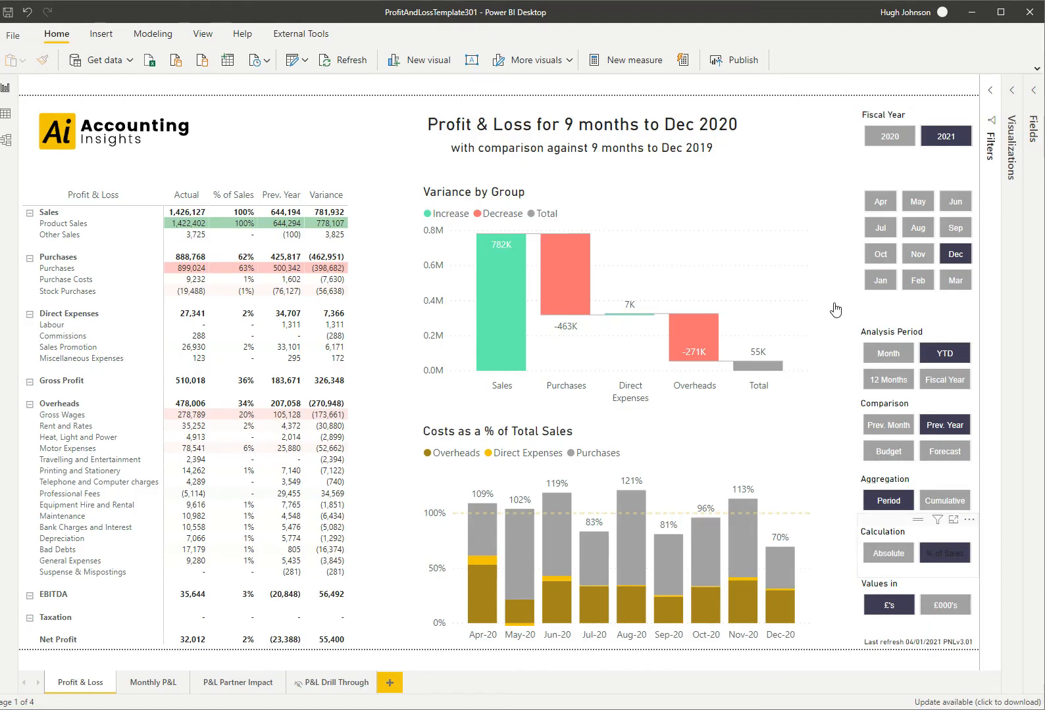
{"action": "left_click", "coordinate": [916, 552]}
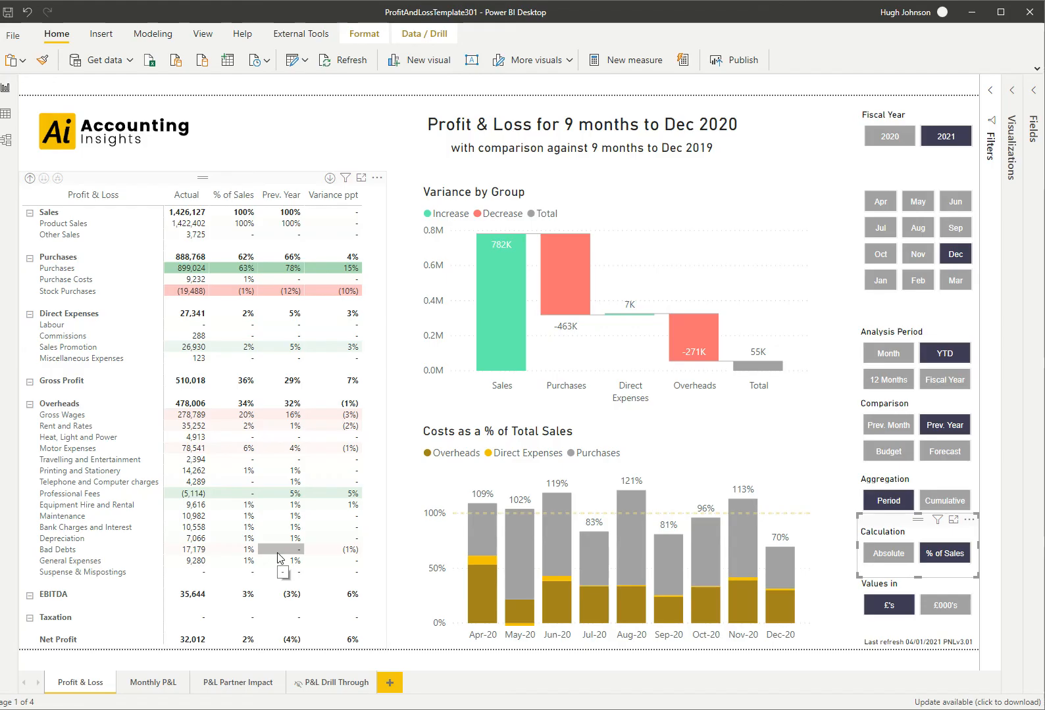
{"action": "mouse_move", "coordinate": [339, 415]}
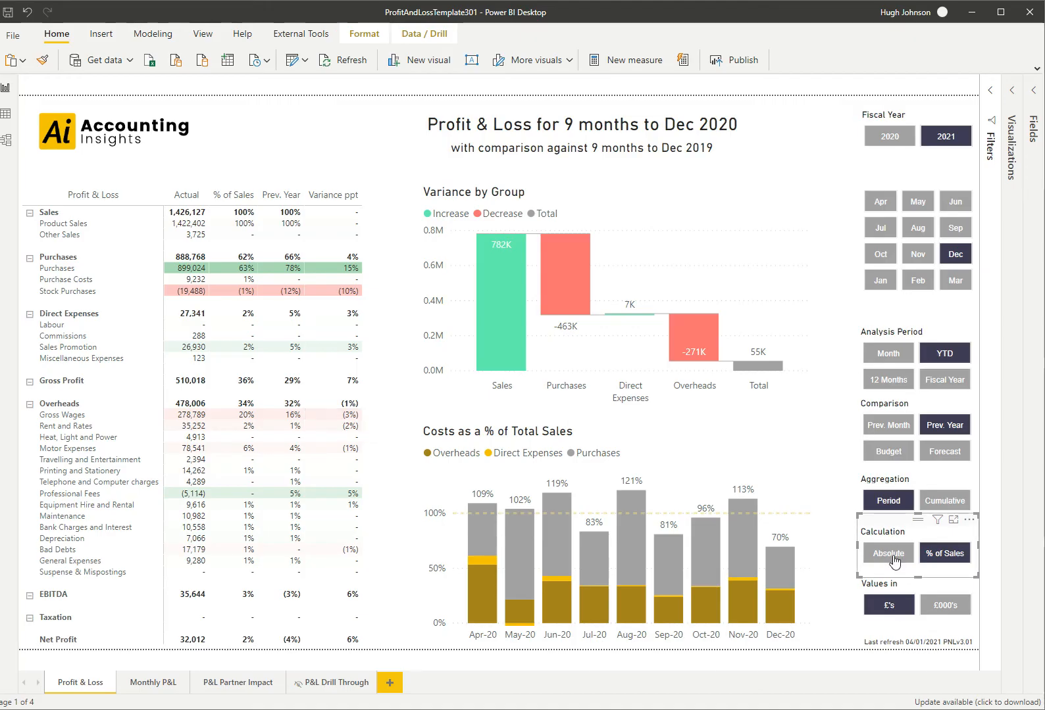
{"action": "mouse_move", "coordinate": [846, 343]}
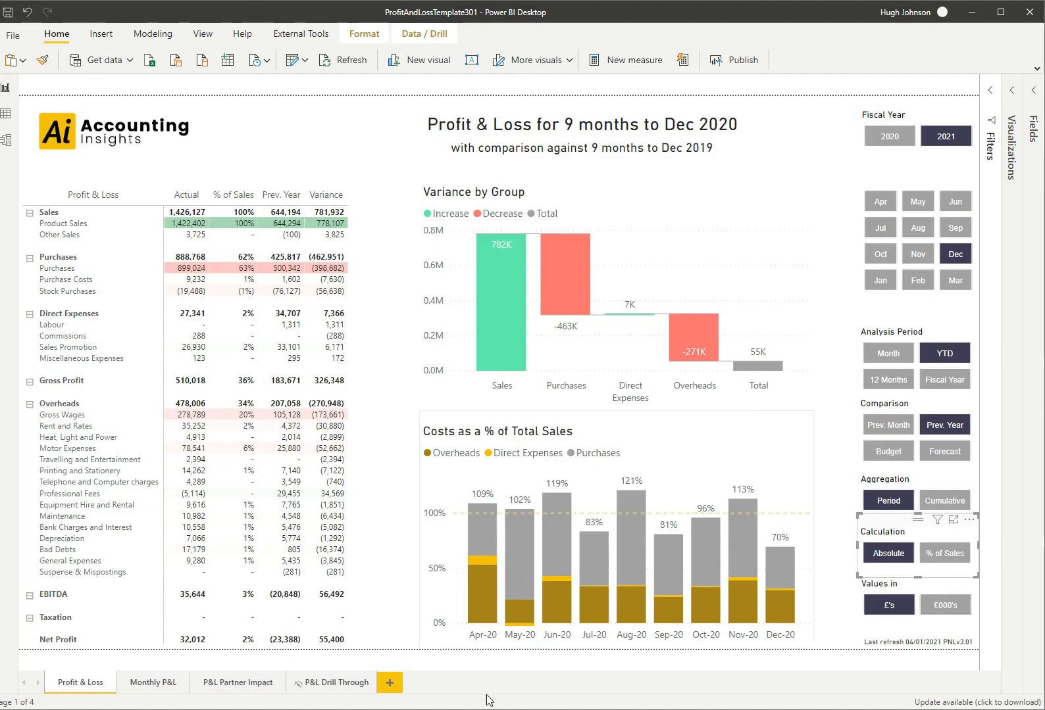
{"action": "mouse_move", "coordinate": [461, 663]}
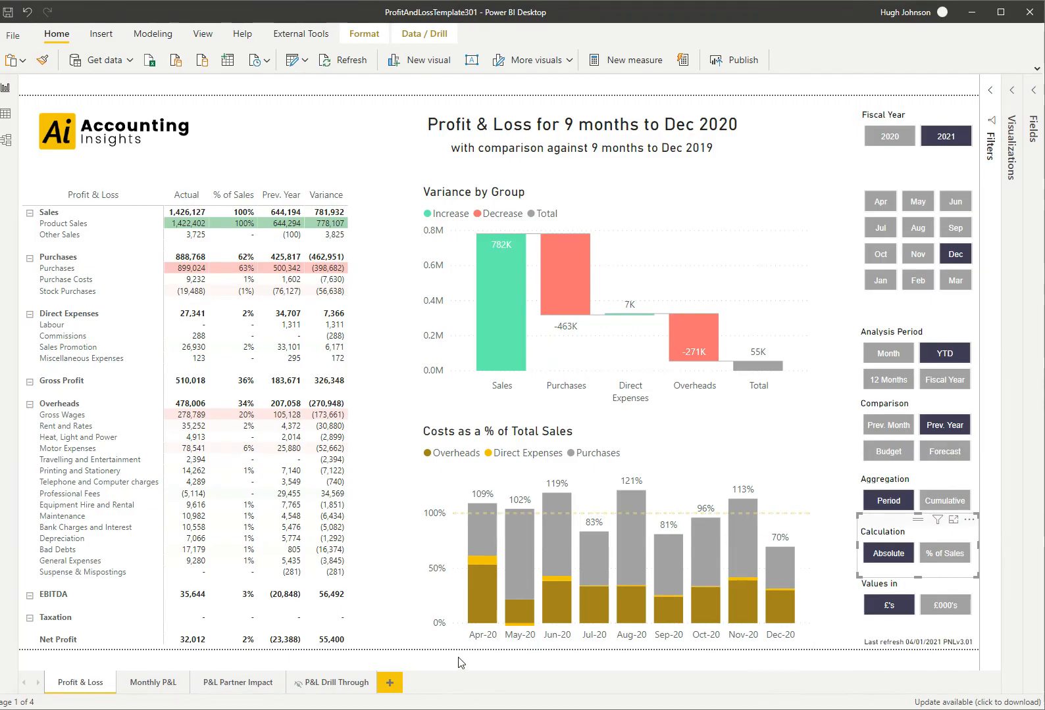
{"action": "mouse_move", "coordinate": [624, 681]}
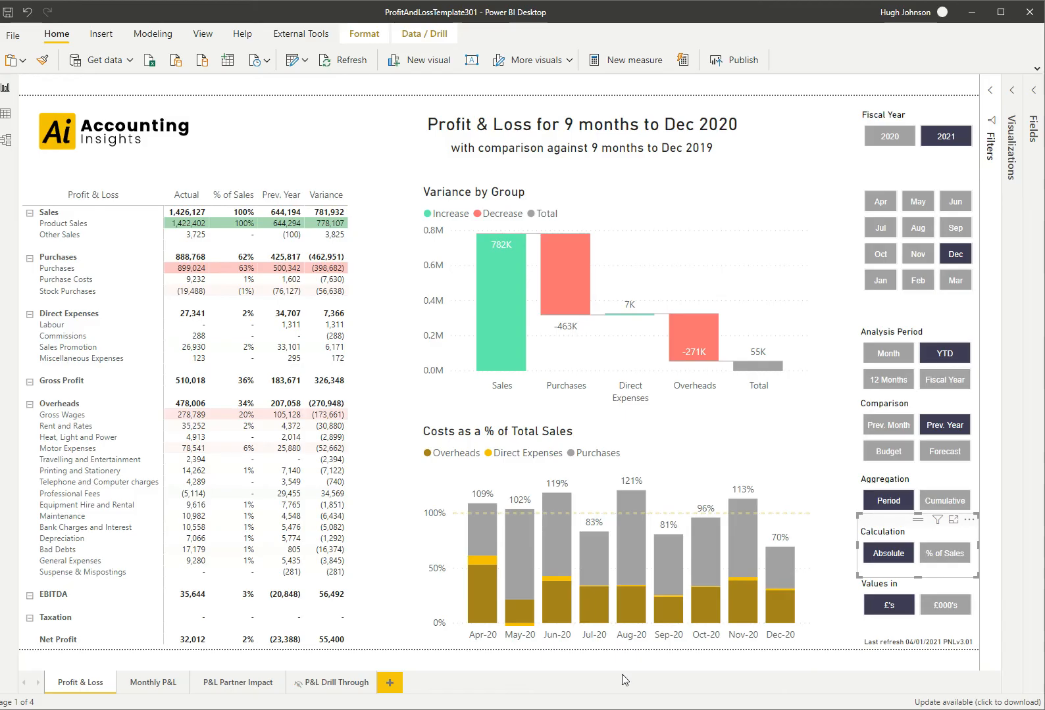
{"action": "mouse_move", "coordinate": [806, 671]}
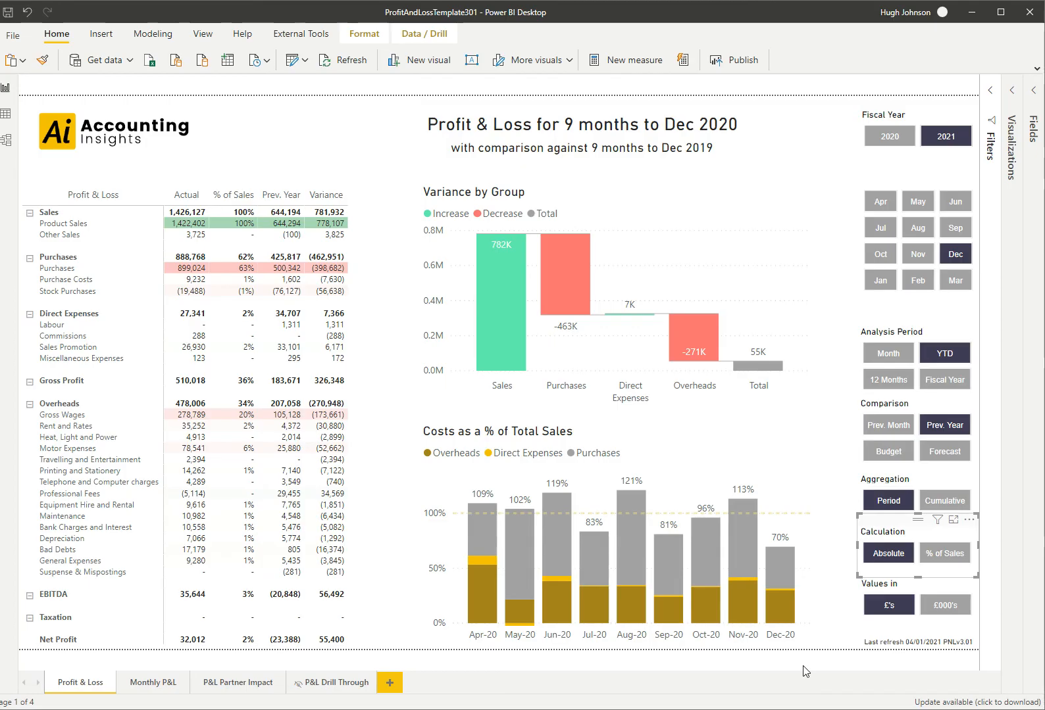
{"action": "mouse_move", "coordinate": [828, 686]}
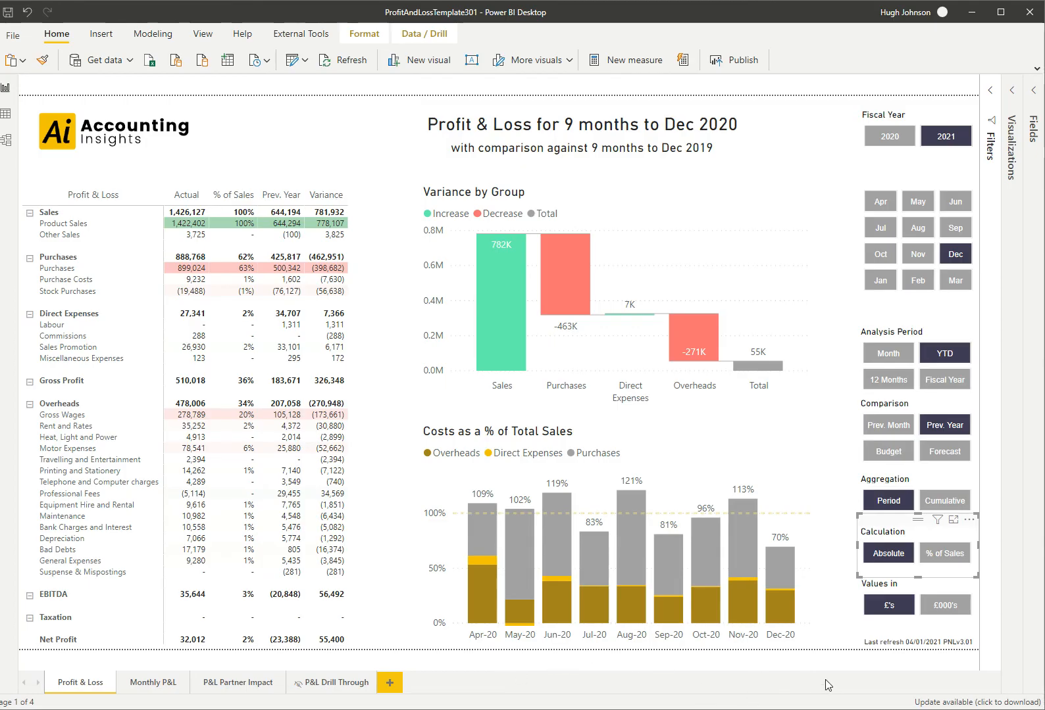
{"action": "mouse_move", "coordinate": [840, 349]}
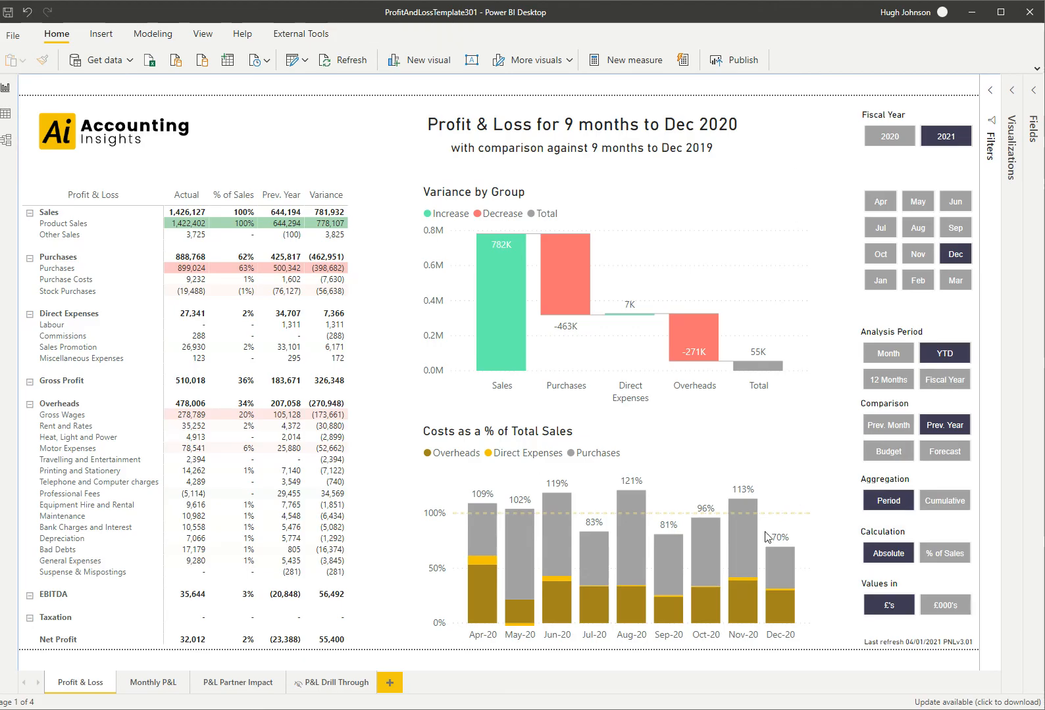
{"action": "mouse_move", "coordinate": [836, 606]}
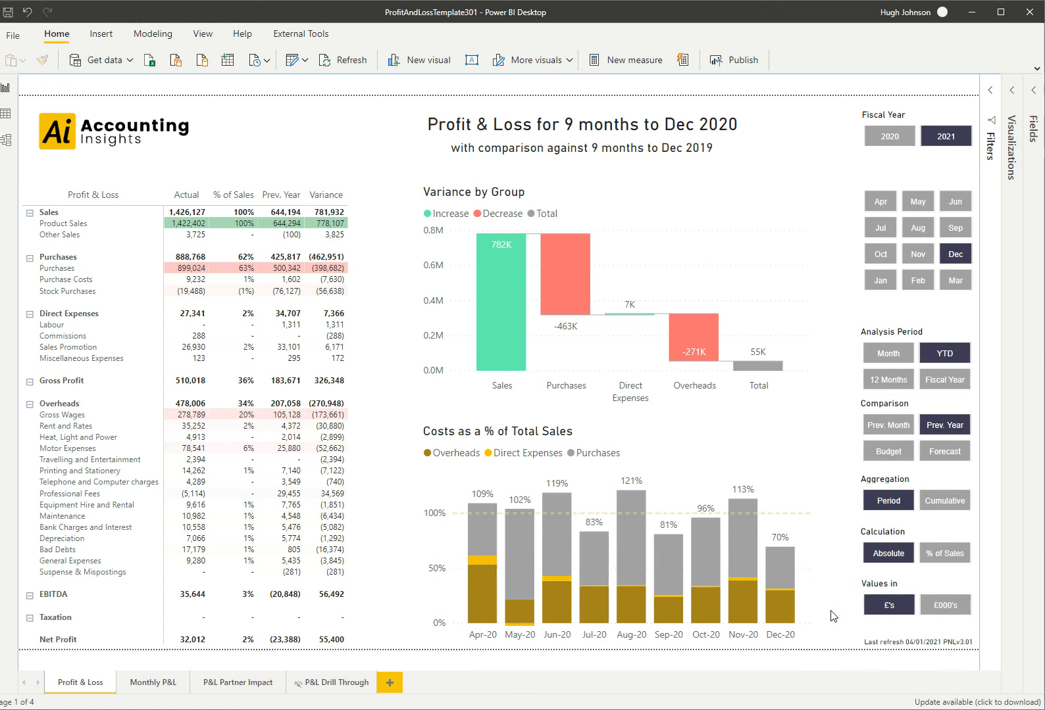
{"action": "mouse_move", "coordinate": [851, 496]}
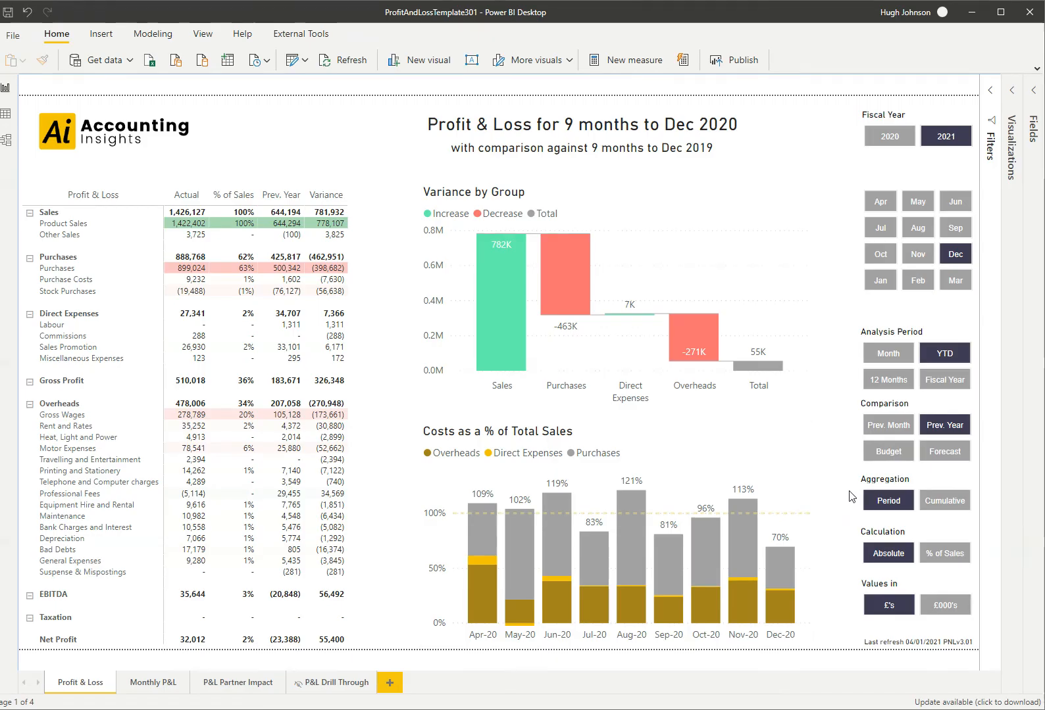
{"action": "mouse_move", "coordinate": [862, 514]}
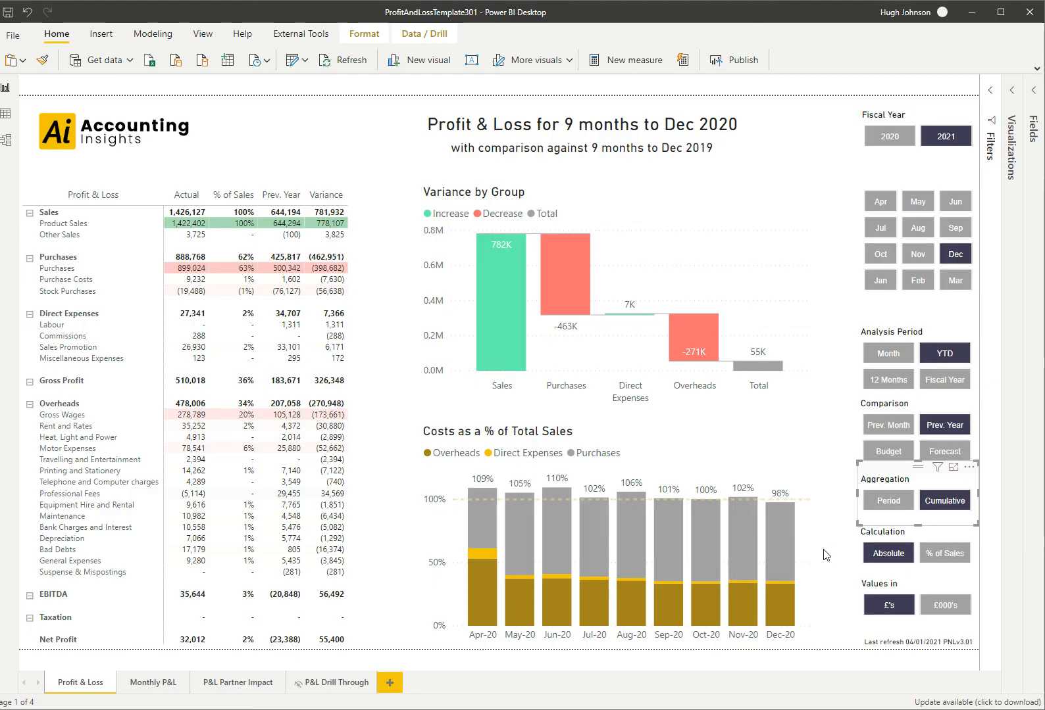
{"action": "mouse_move", "coordinate": [673, 392]}
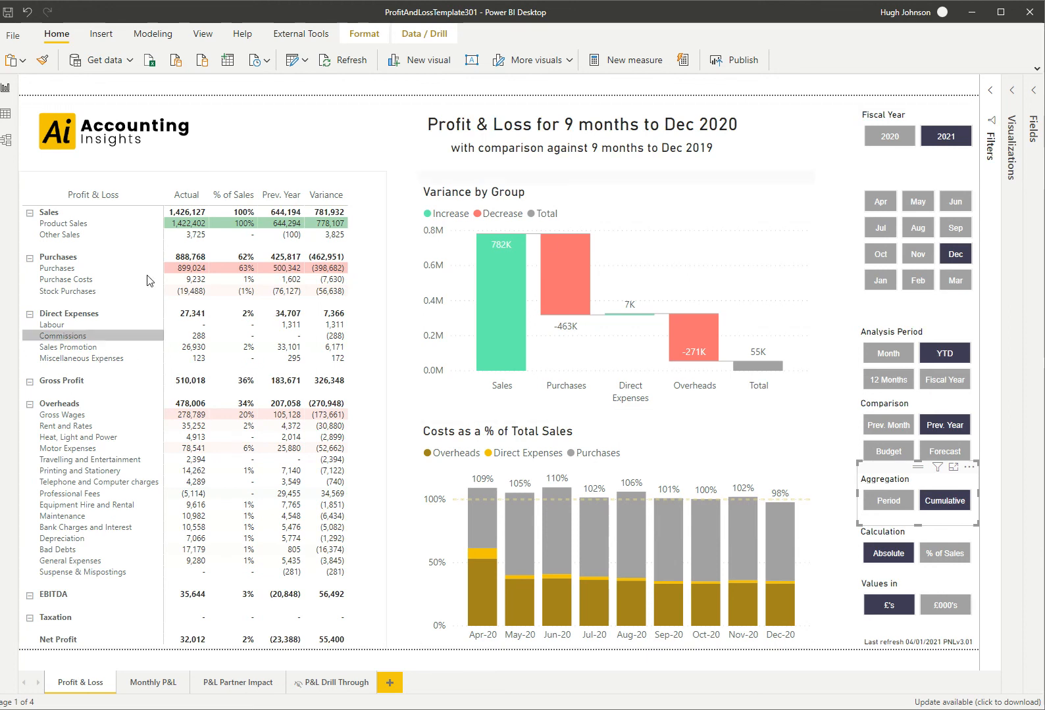
{"action": "mouse_move", "coordinate": [193, 279]}
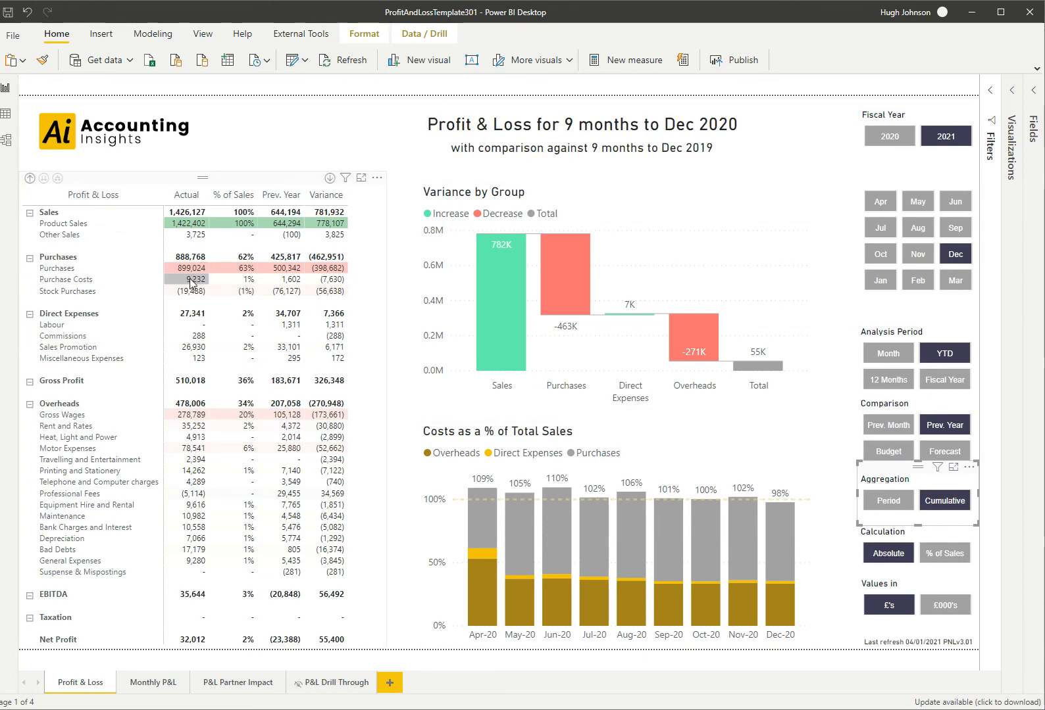
{"action": "mouse_move", "coordinate": [192, 279]}
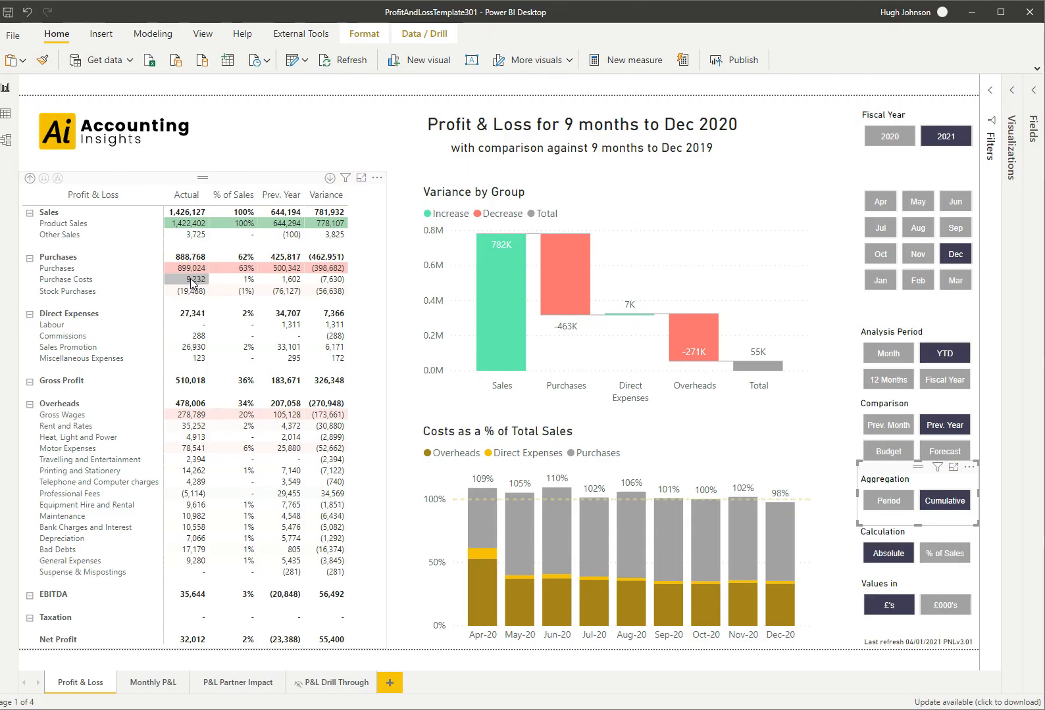
- Show context options on the Purchase Costs Actual value to reach Drill through > P&L Drill Through
{"action": "right_click", "coordinate": [189, 279]}
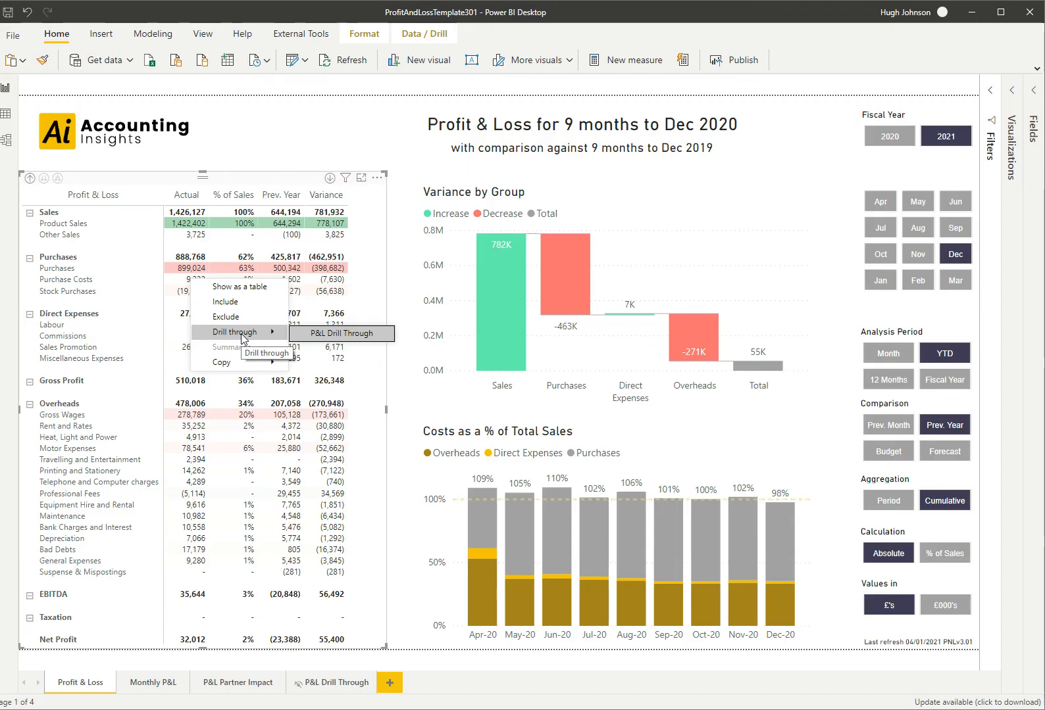
{"action": "mouse_move", "coordinate": [339, 338]}
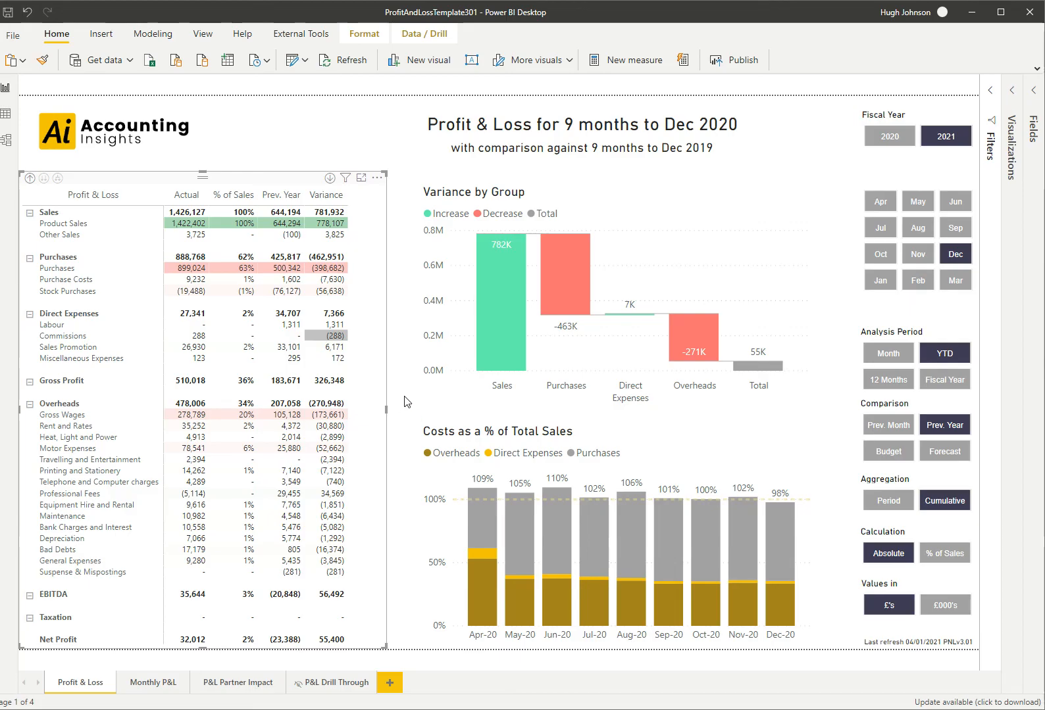
- Drill through from Purchase Costs 9,232 to its carriage transactions totalling -9,231.76
{"action": "left_click", "coordinate": [335, 683]}
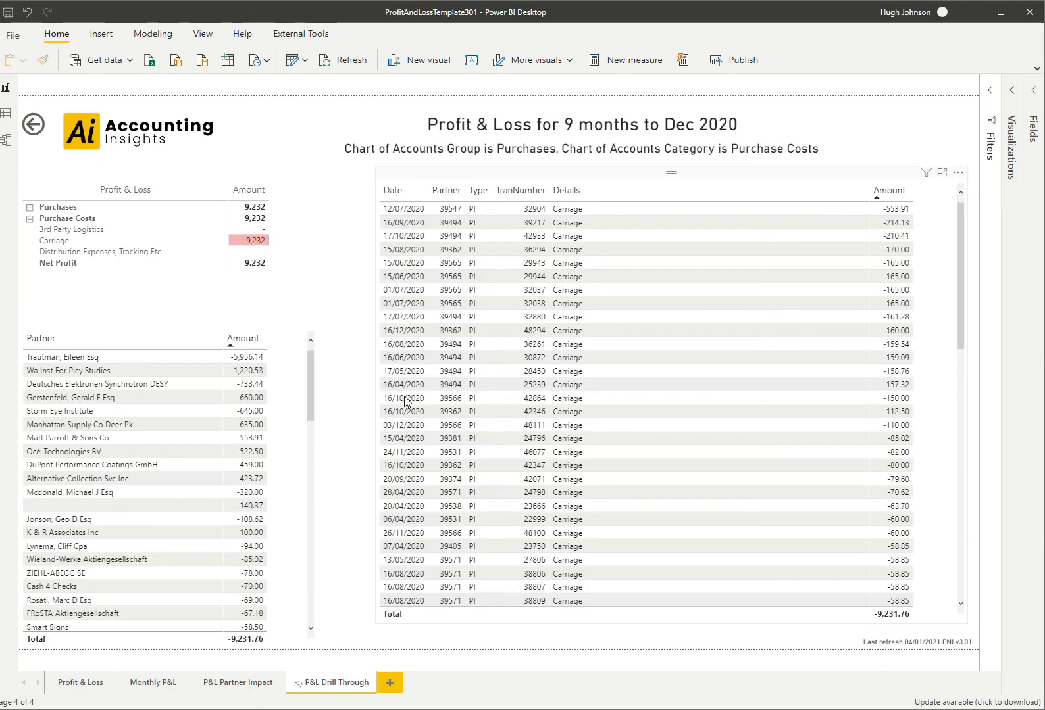
{"action": "mouse_move", "coordinate": [753, 122]}
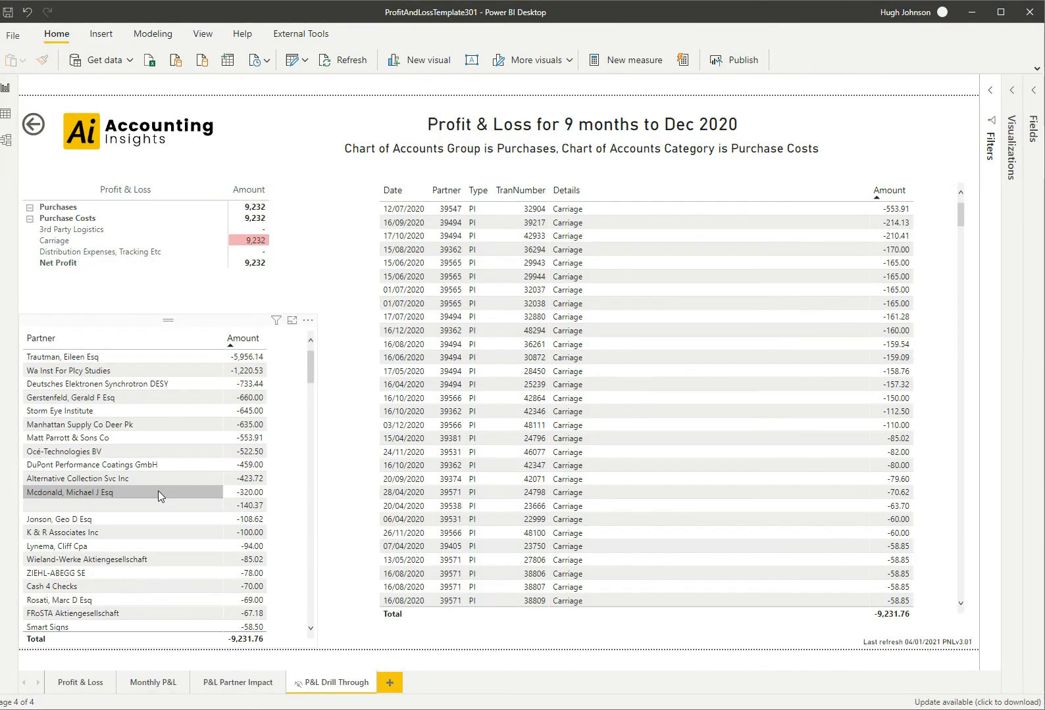
{"action": "mouse_move", "coordinate": [159, 496]}
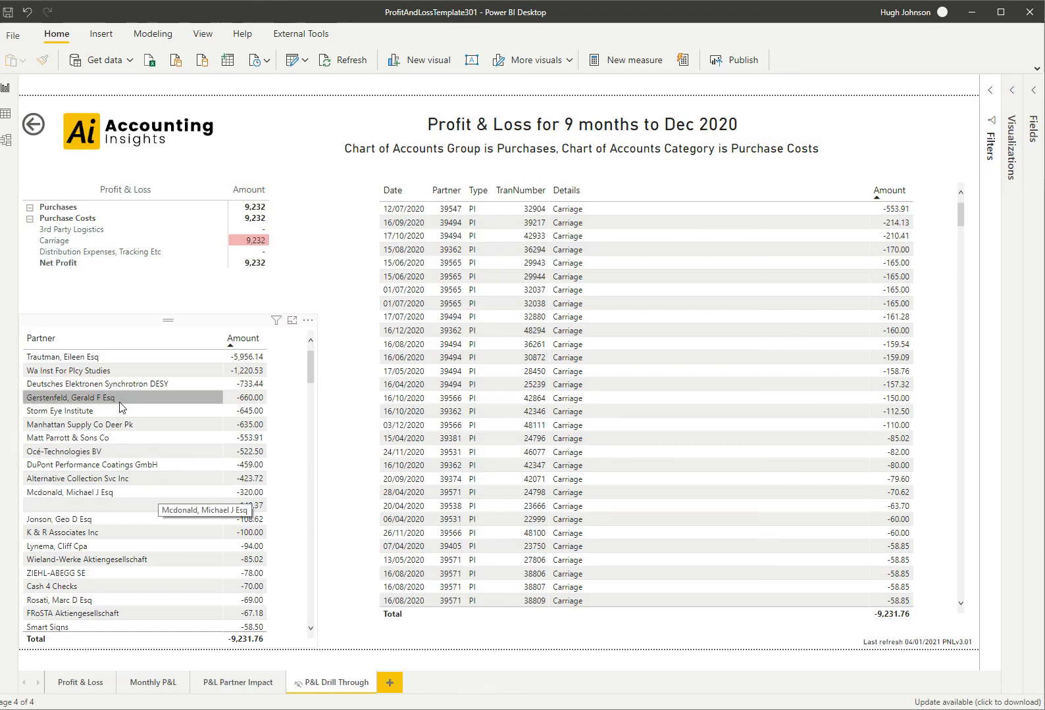
{"action": "mouse_move", "coordinate": [142, 397]}
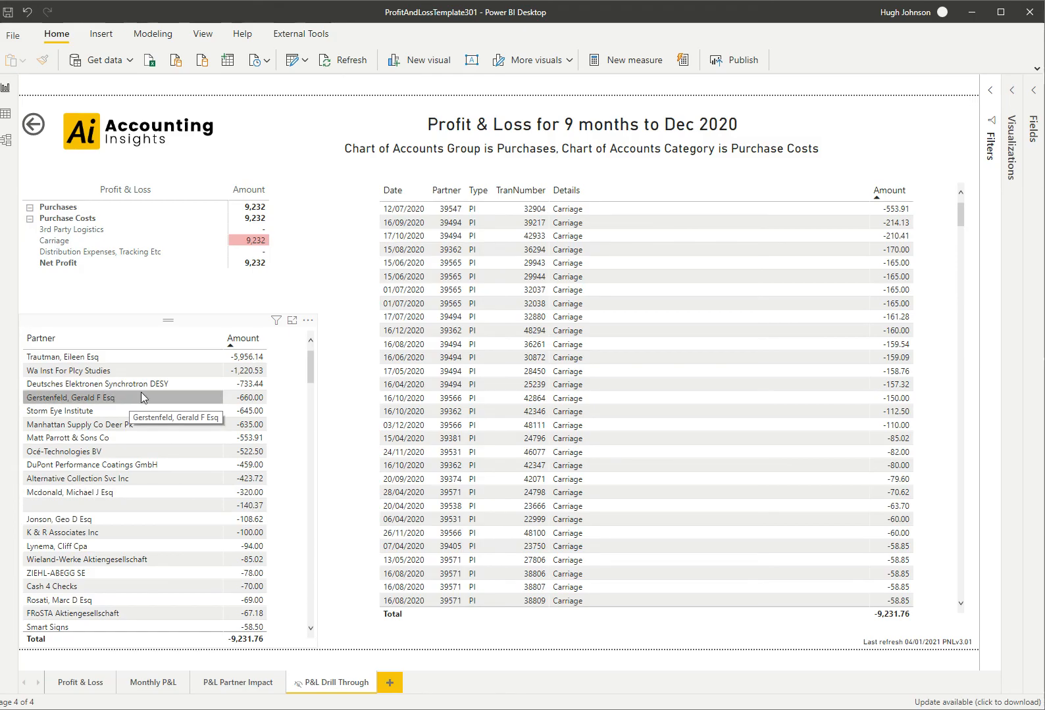
{"action": "mouse_move", "coordinate": [352, 371]}
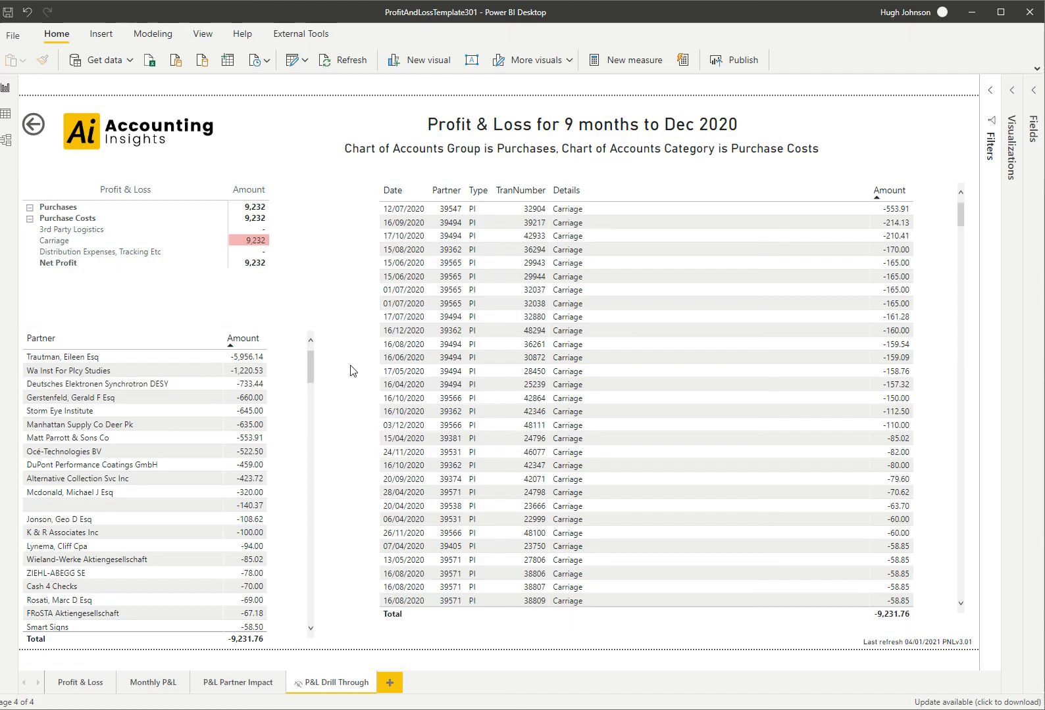
{"action": "mouse_move", "coordinate": [80, 683]}
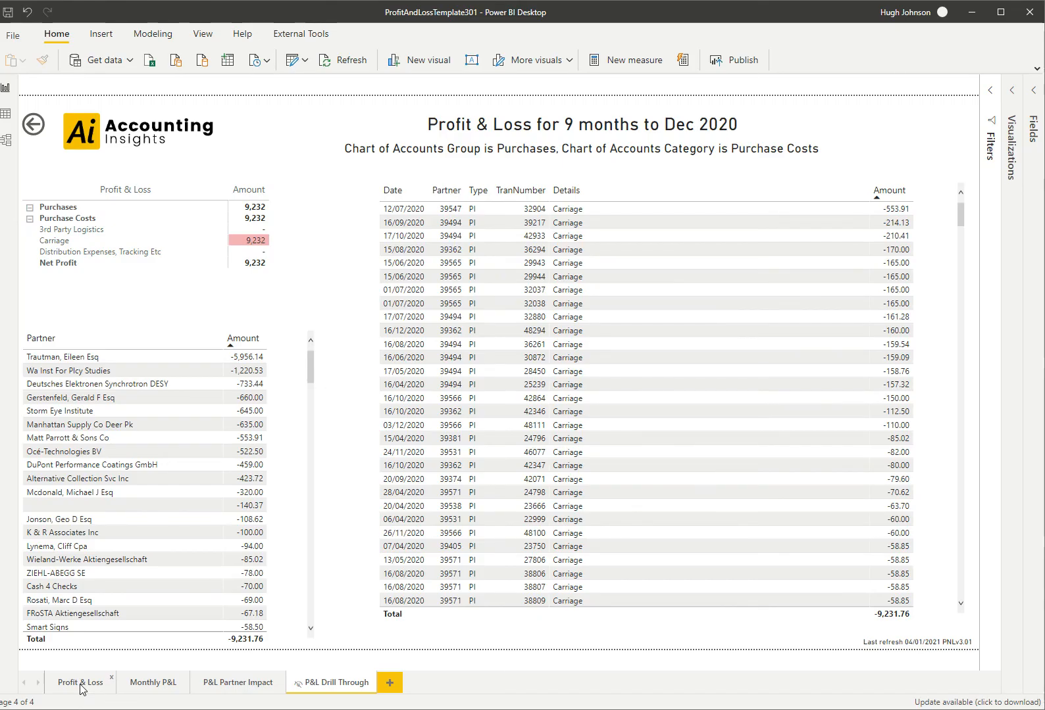
- Return to the Profit & Loss page showing the 9-month report against prior year
{"action": "left_click", "coordinate": [80, 683]}
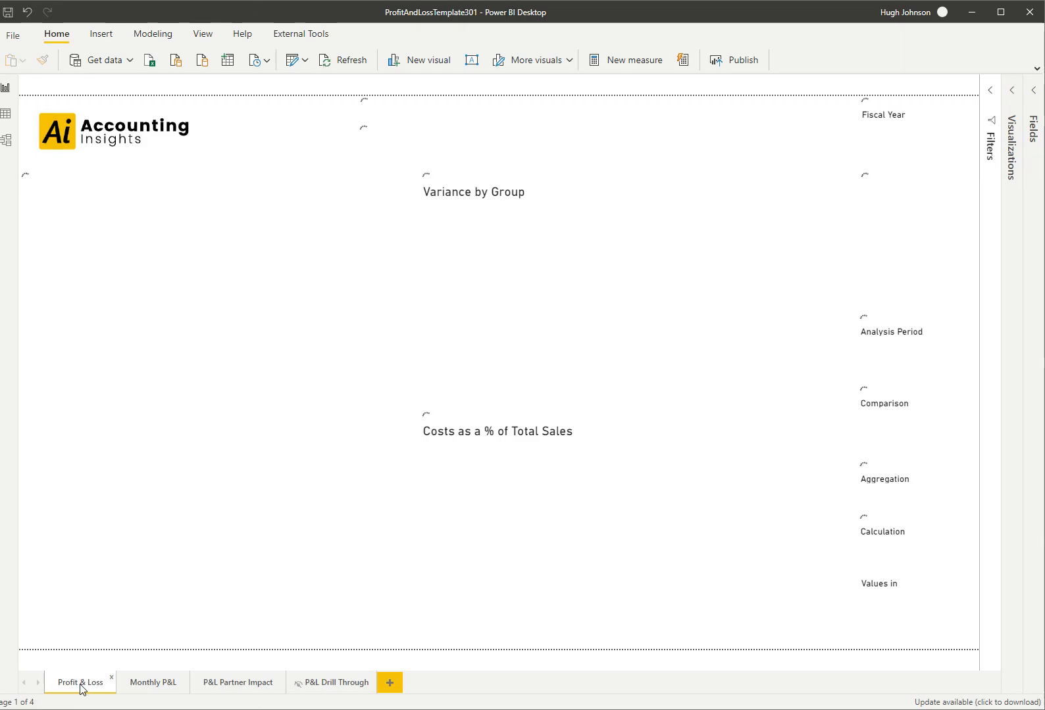
{"action": "left_click", "coordinate": [80, 683]}
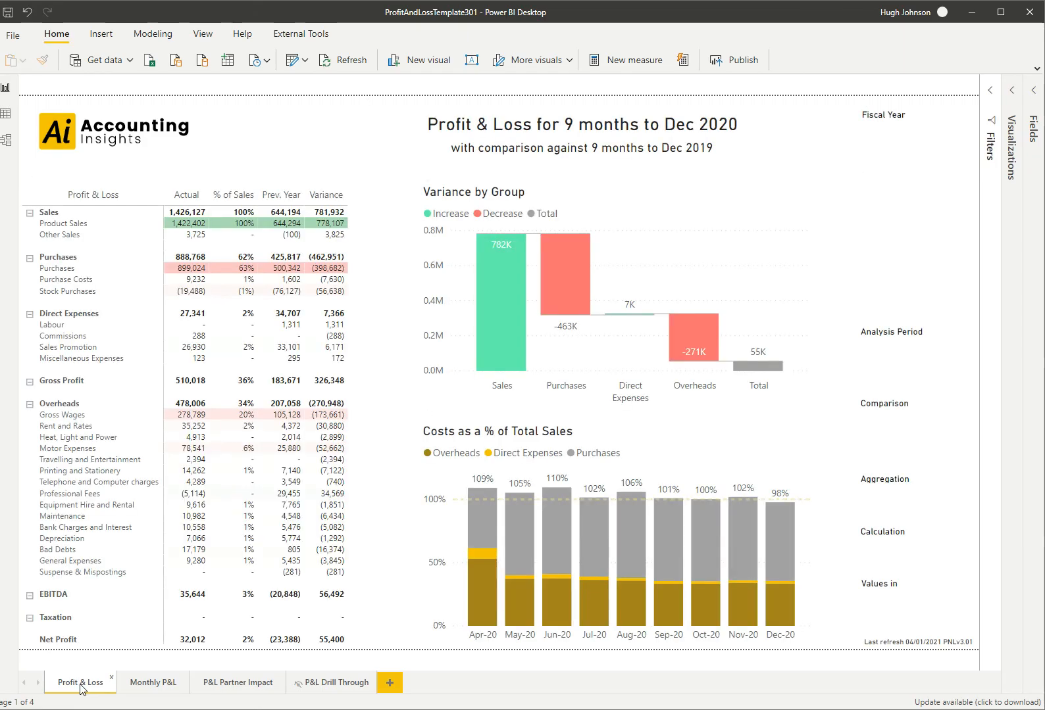